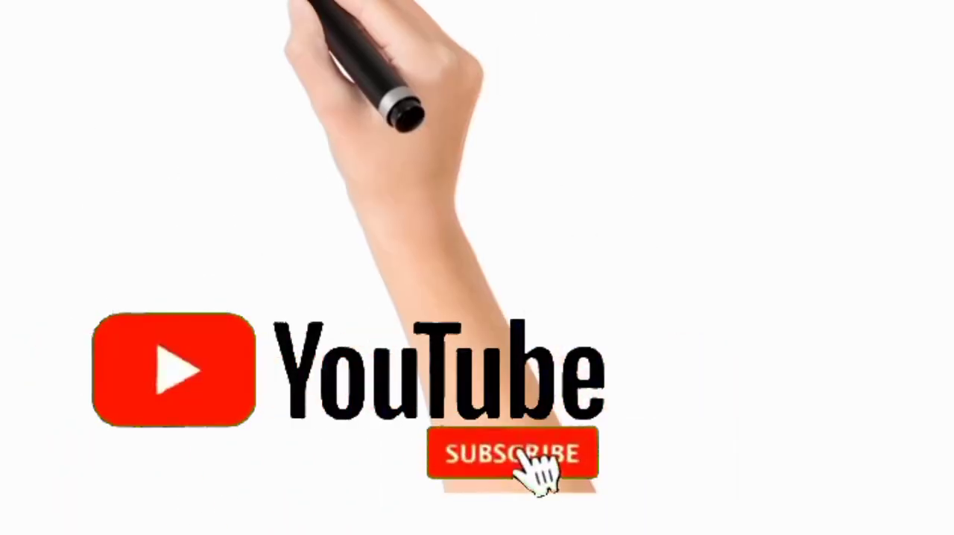
Play the subscribe animation until the button shows SUBSCRIBED with a bell over the collage
{"action": "left_click", "coordinate": [512, 460]}
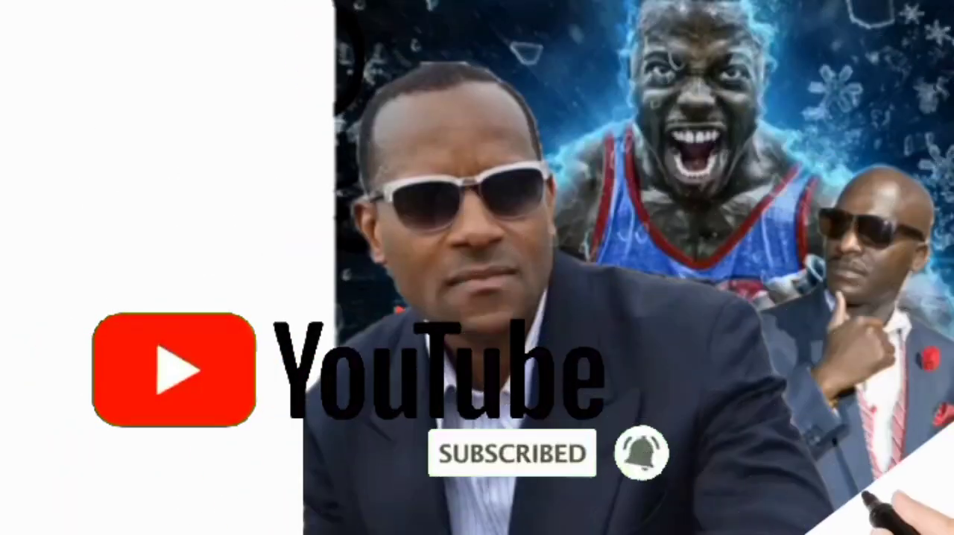